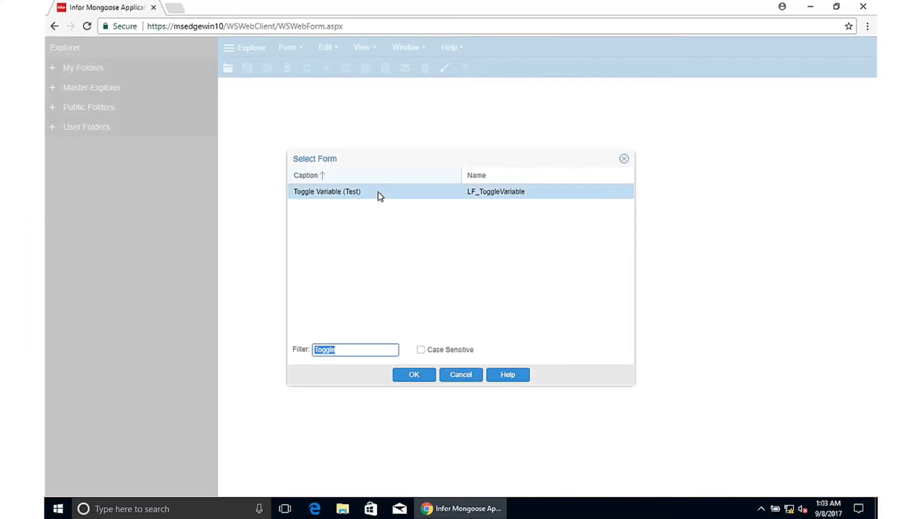
Open Toggle Variable (Test) and toggle the image off, back on, and again.
left_click(413, 374)
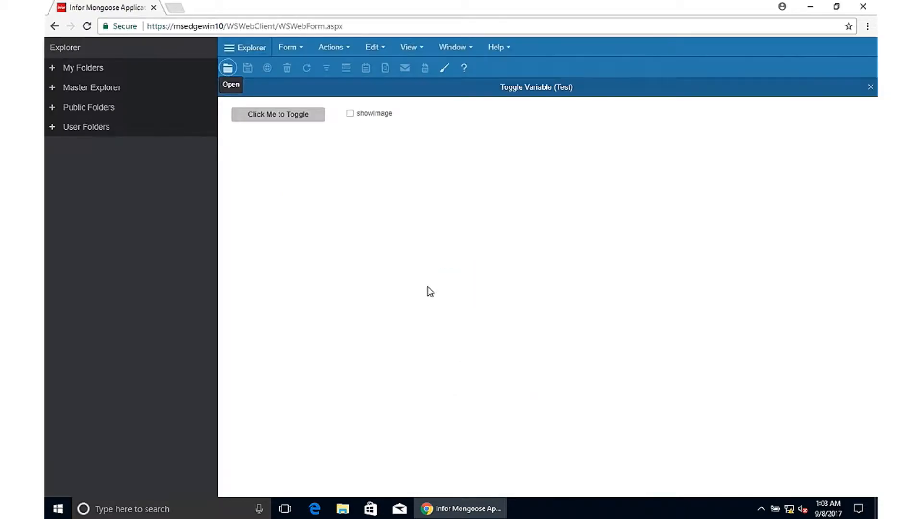
mouse_move(373, 121)
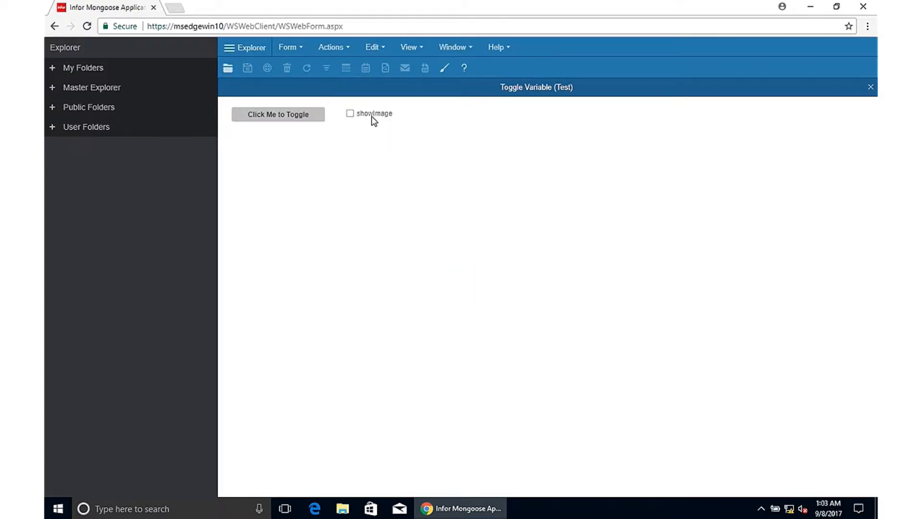
mouse_move(387, 121)
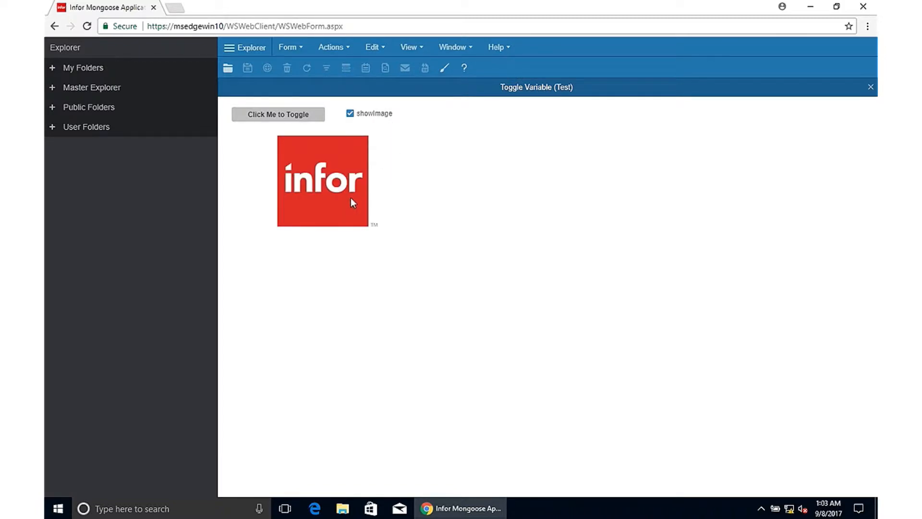
mouse_move(371, 223)
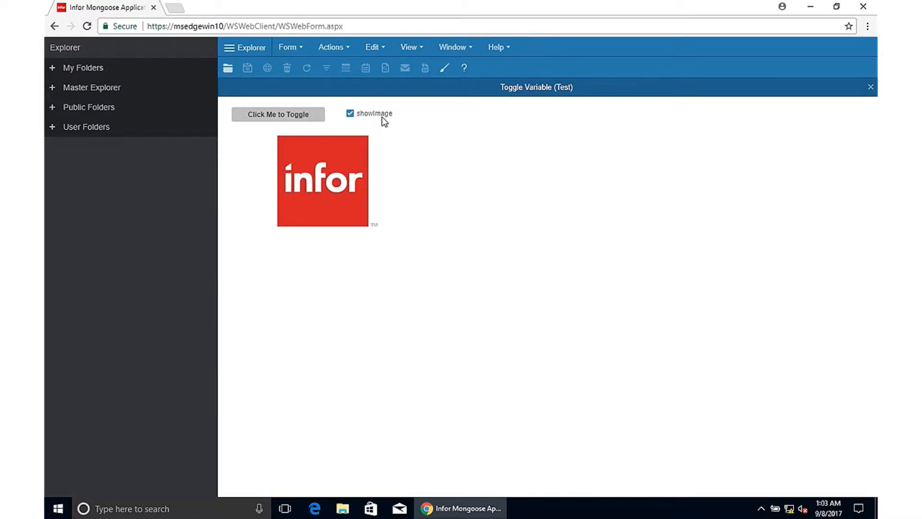
left_click(277, 114)
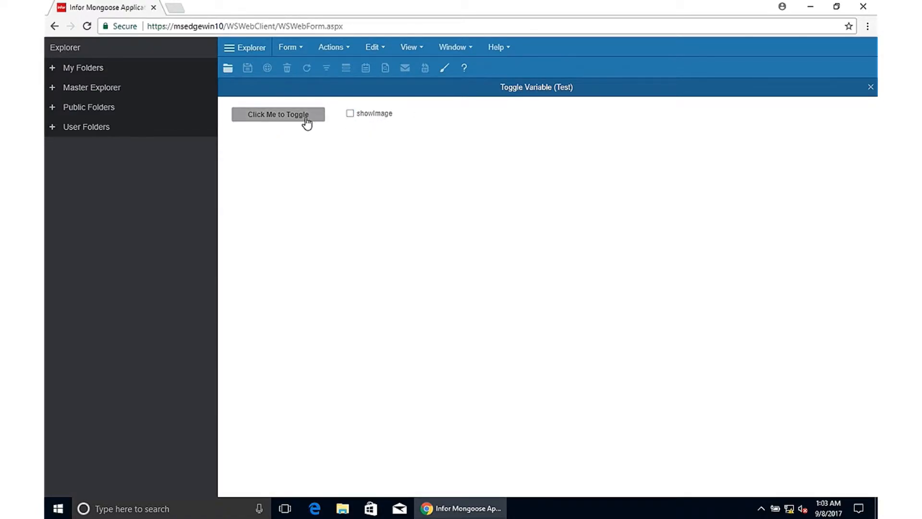
mouse_move(315, 123)
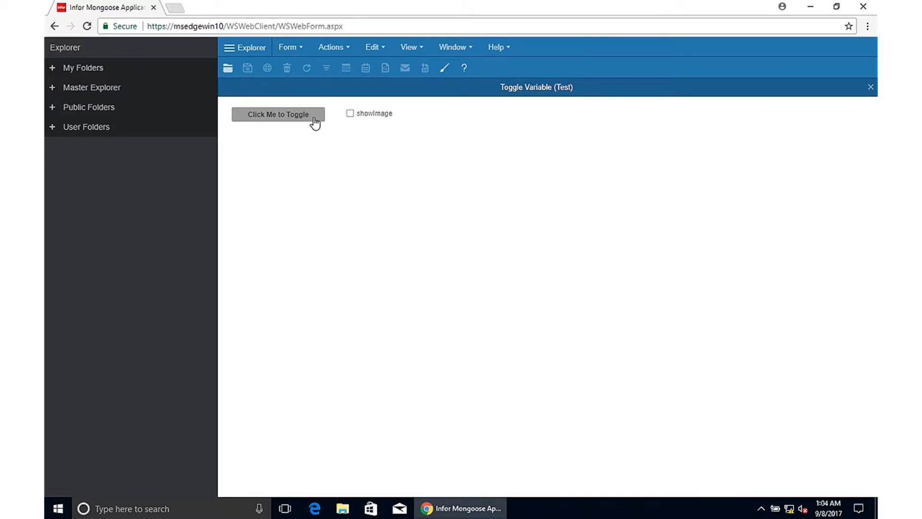
left_click(277, 114)
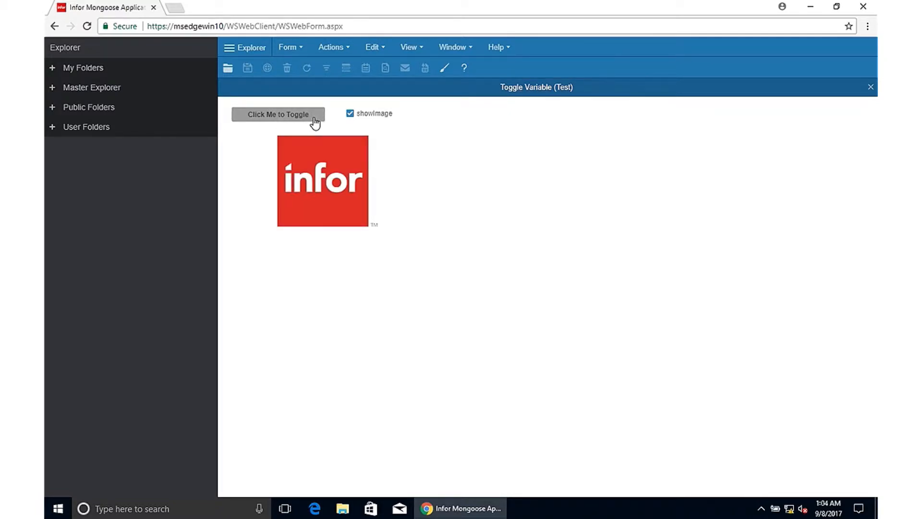
left_click(278, 114)
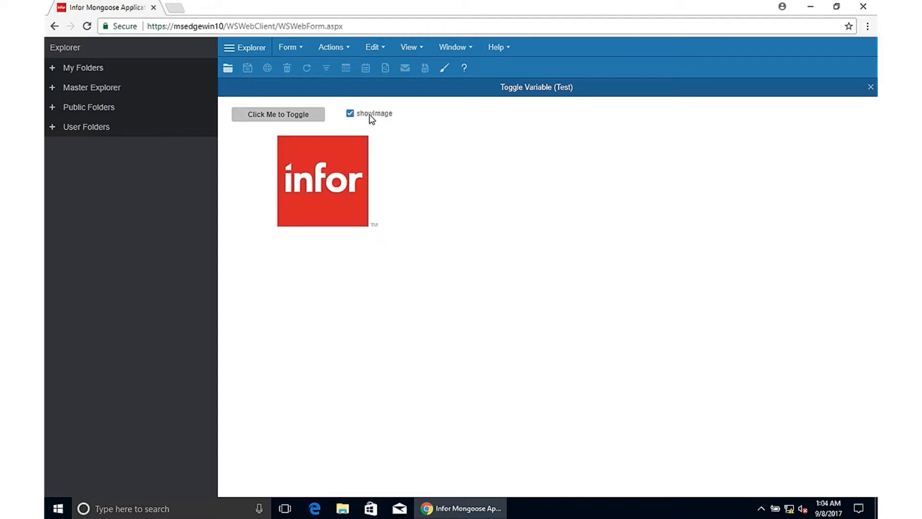
mouse_move(317, 123)
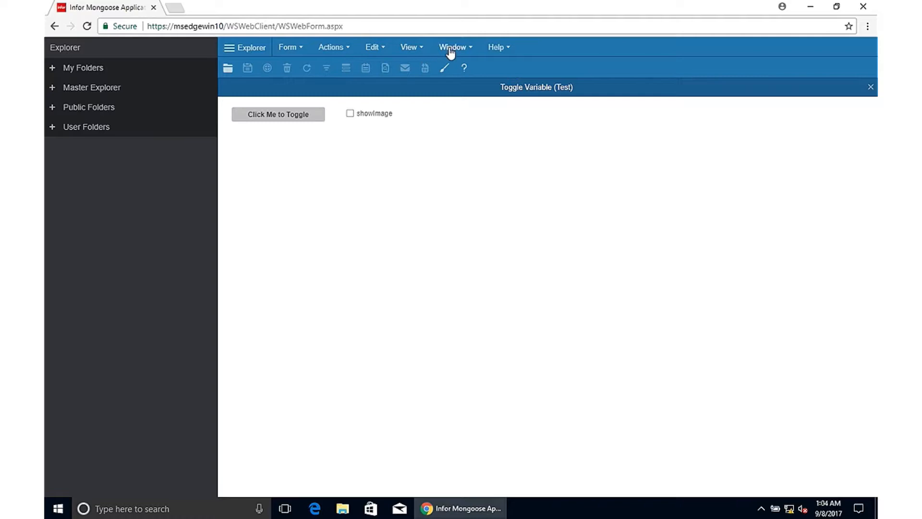
Enable Variable Value Changed on the Diagnostics Form tab and open the log.
left_click(409, 47)
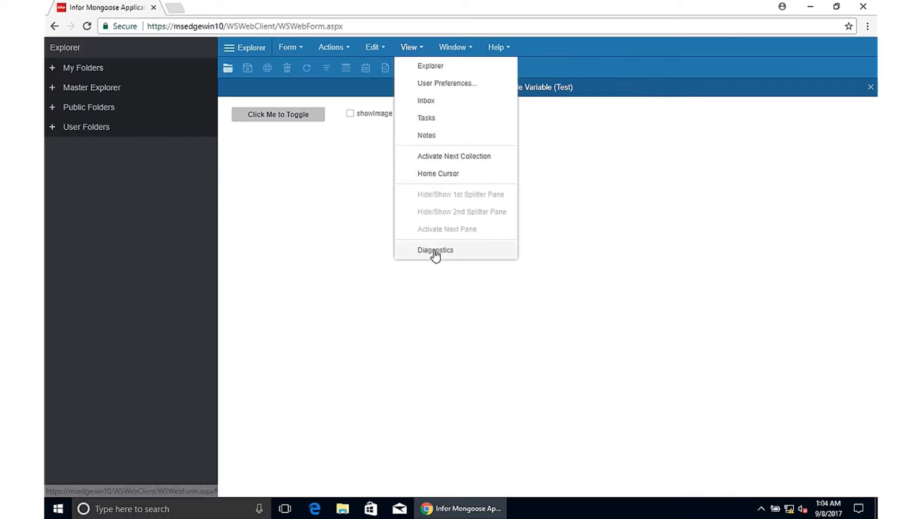
left_click(435, 250)
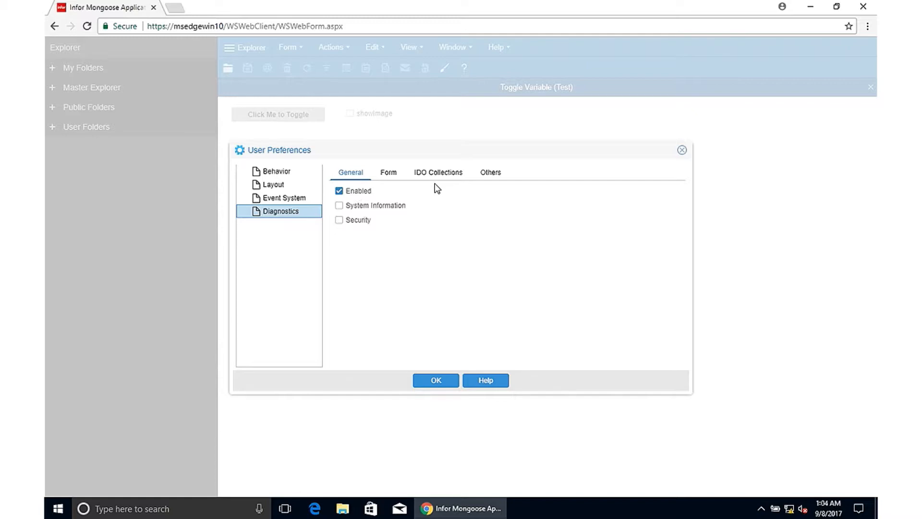
left_click(388, 173)
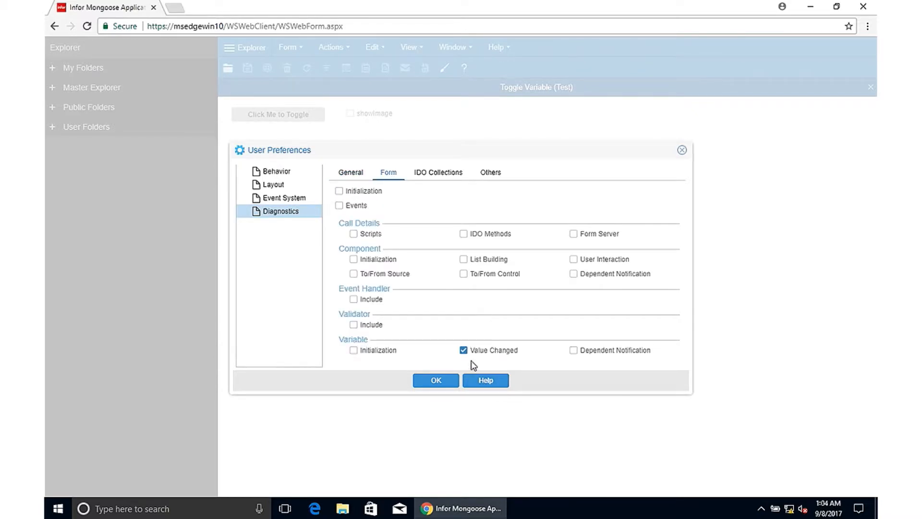
mouse_move(490, 362)
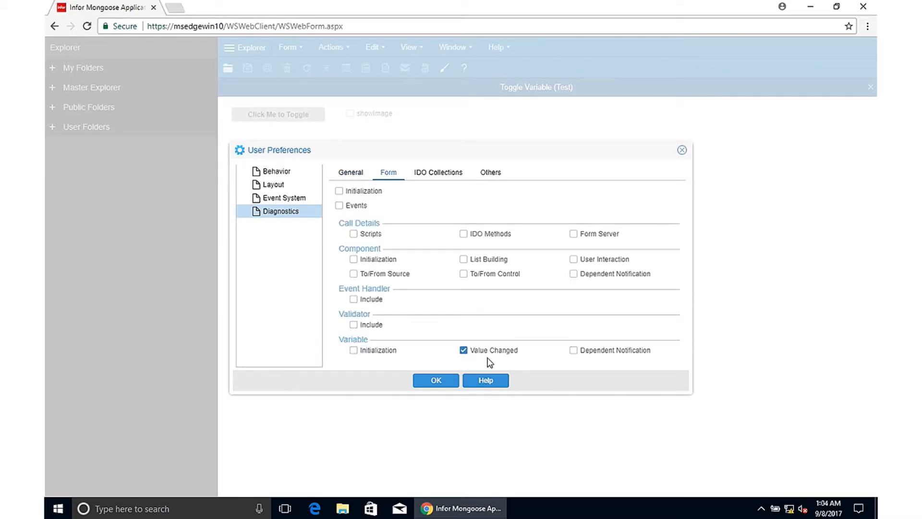
left_click(435, 380)
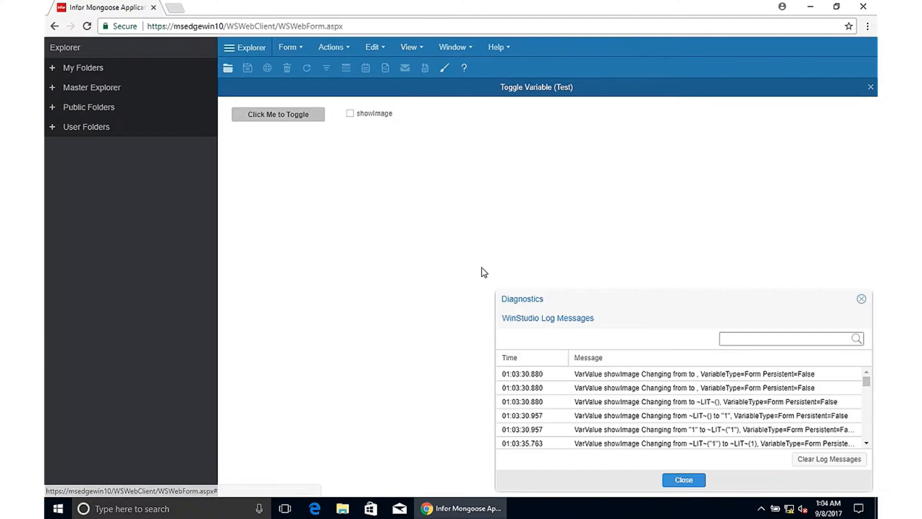
Clear the Diagnostics log and toggle the image repeatedly to capture new showImage entries.
left_click(828, 459)
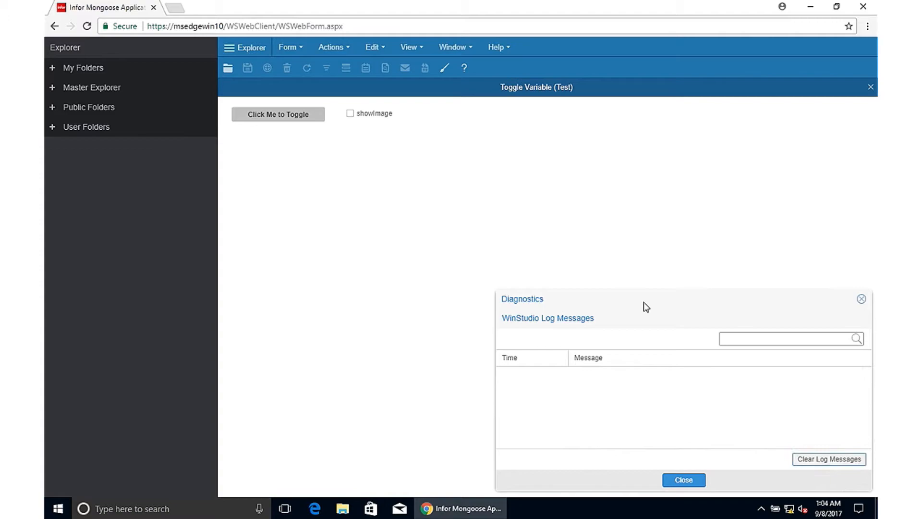
mouse_move(365, 120)
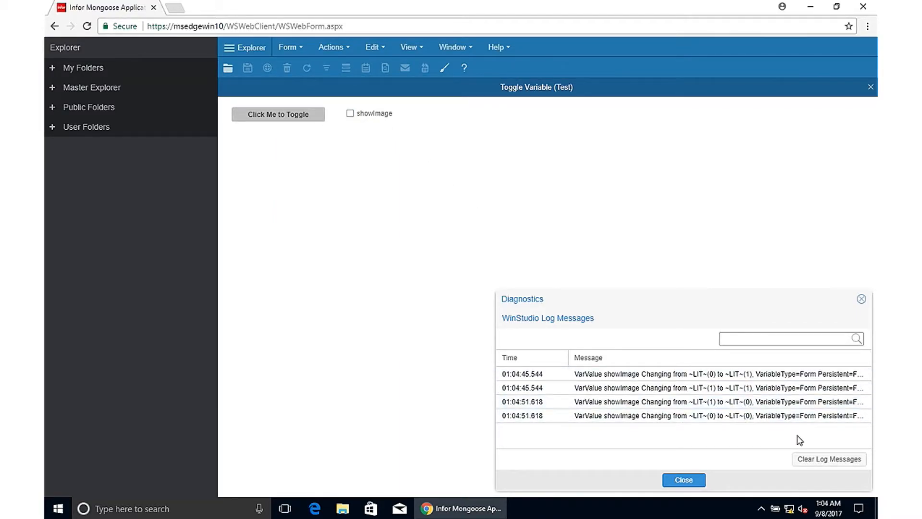
left_click(829, 458)
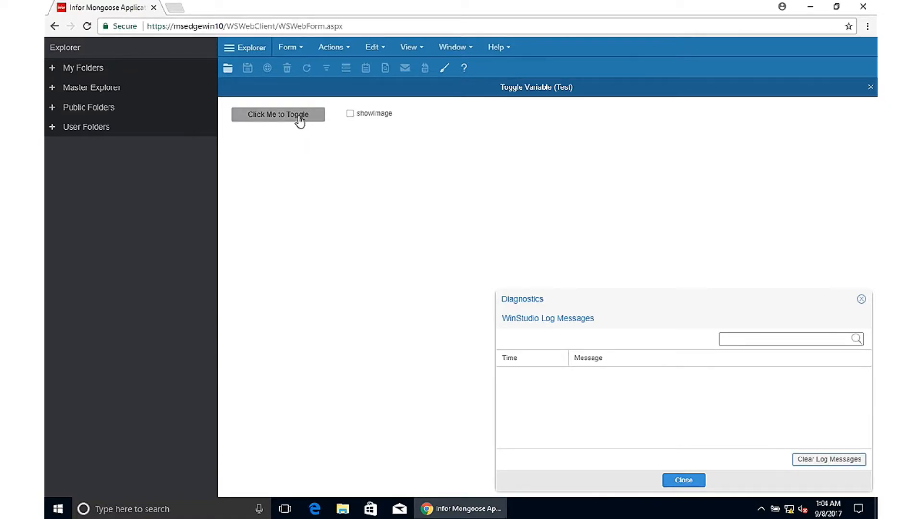
left_click(278, 114)
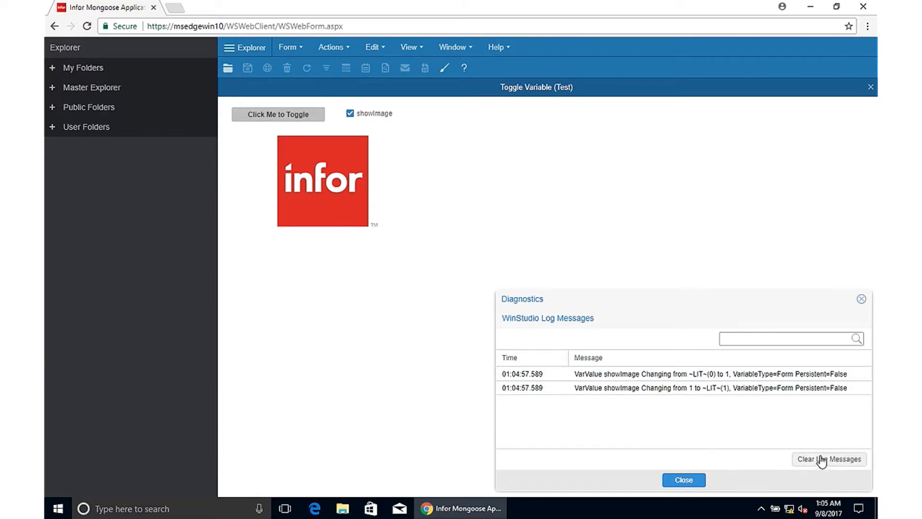
left_click(278, 115)
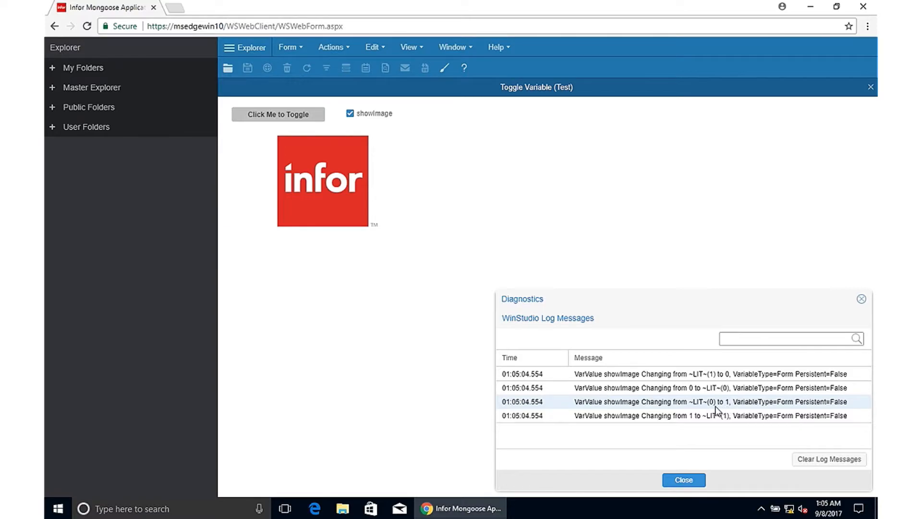
mouse_move(721, 411)
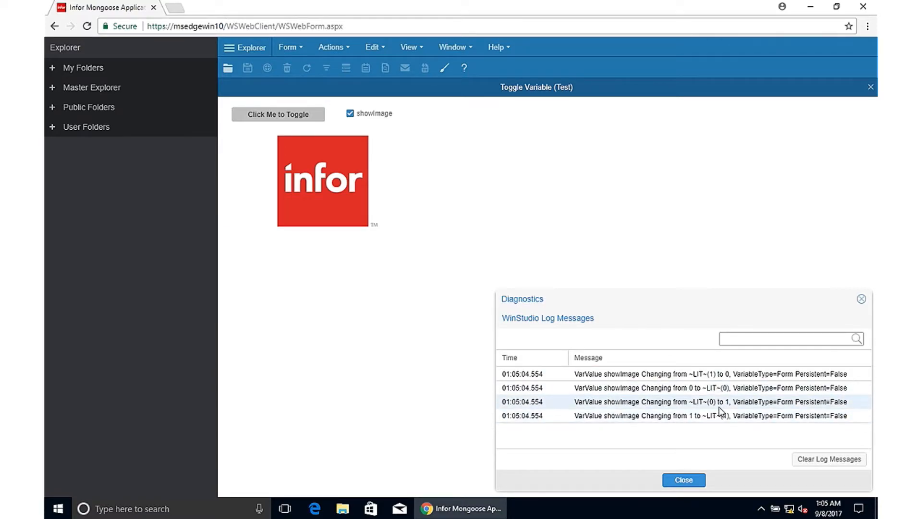
left_click(278, 114)
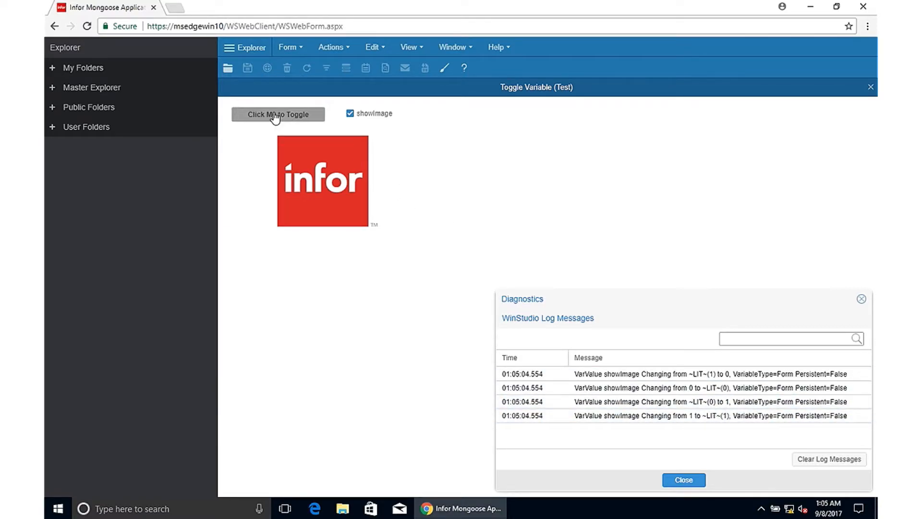
left_click(278, 115)
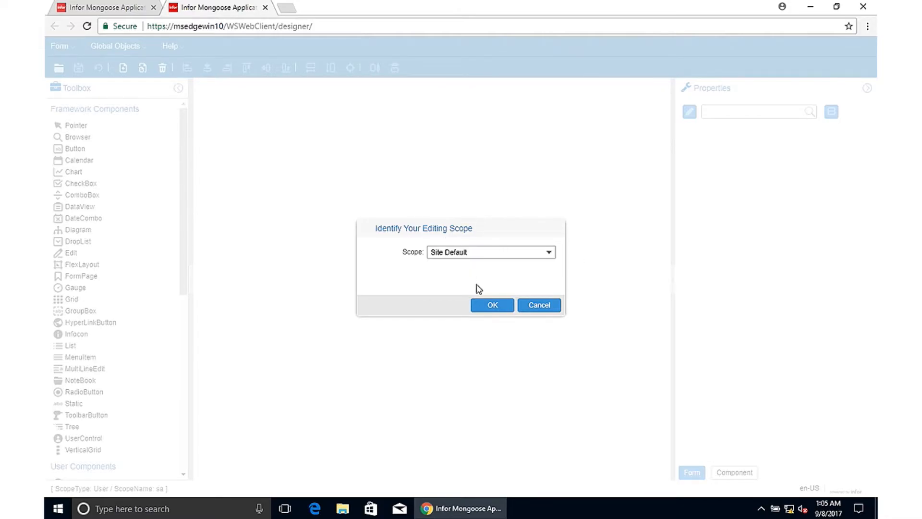
Accept the Site Default scope and open Toggle Variable (Test) in the designer.
left_click(491, 304)
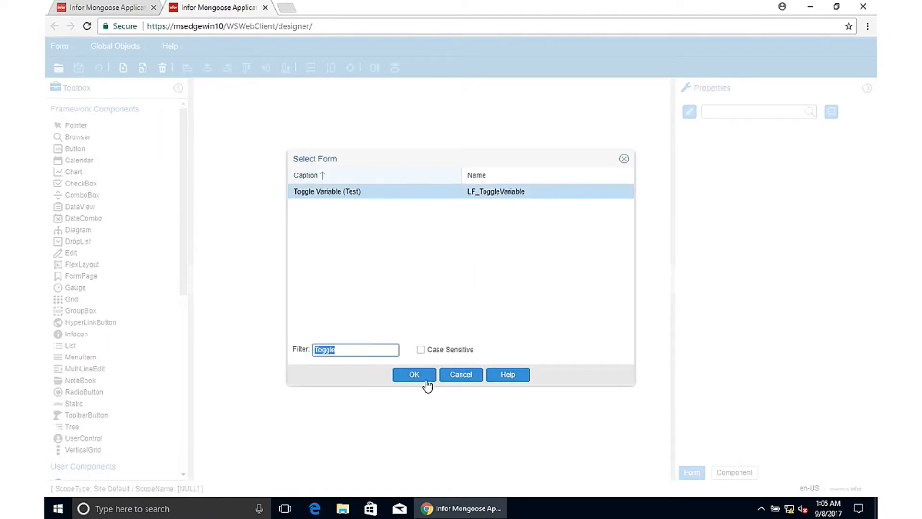
left_click(414, 374)
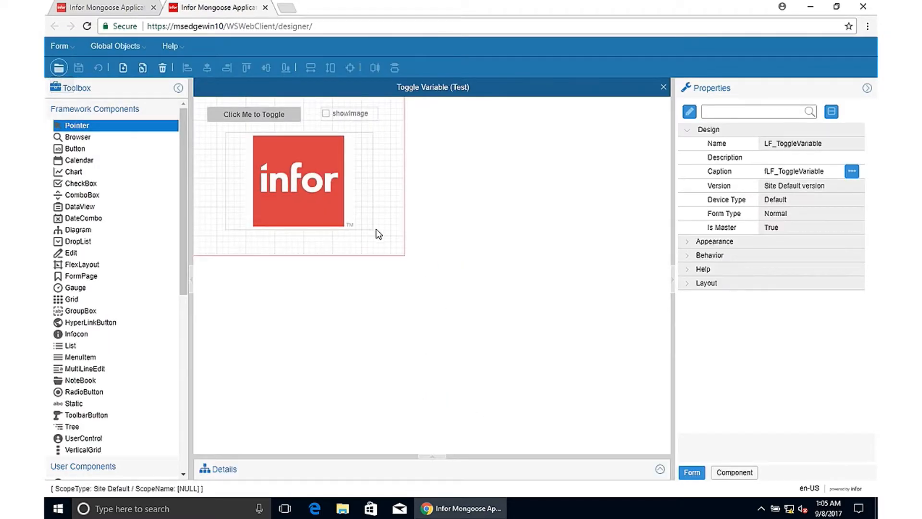
left_click(297, 180)
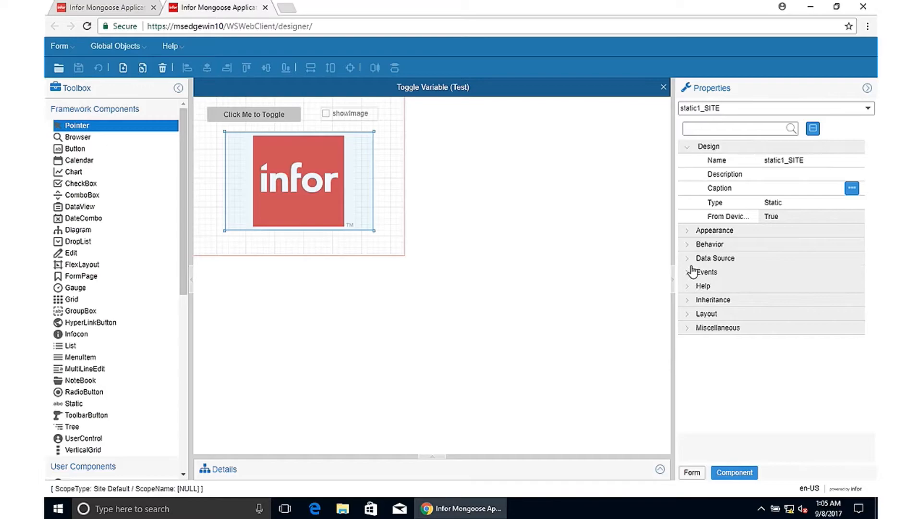
left_click(710, 244)
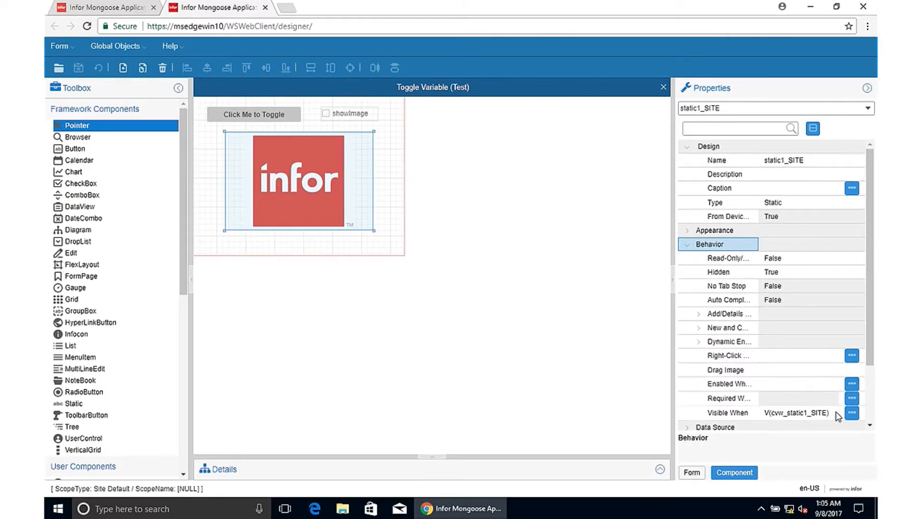
left_click(851, 413)
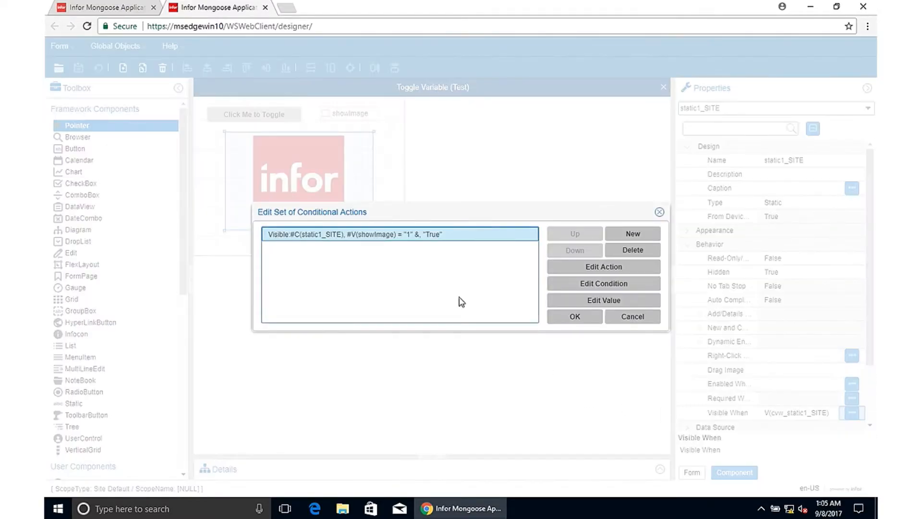
mouse_move(379, 244)
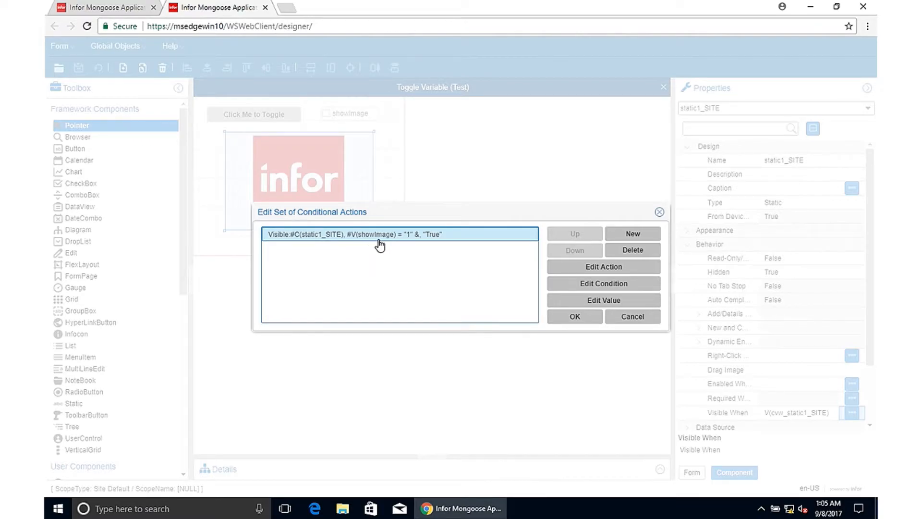
mouse_move(305, 249)
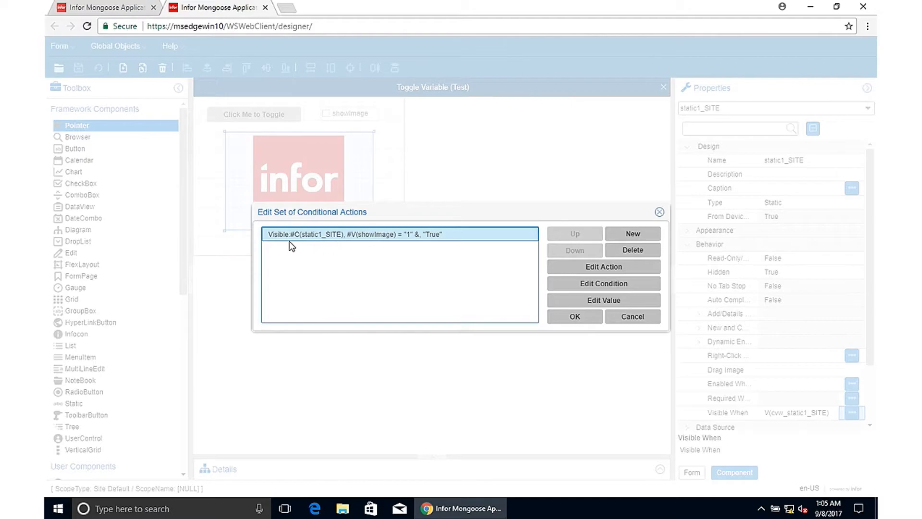
mouse_move(409, 246)
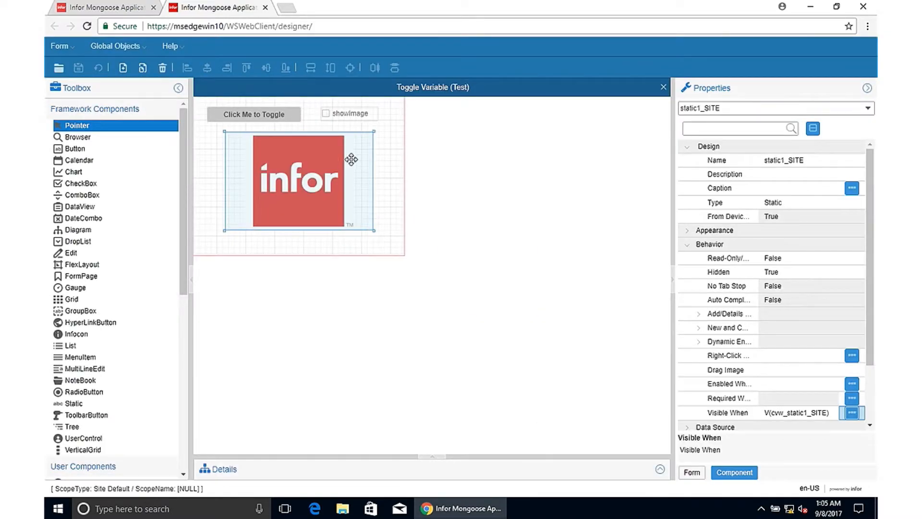
left_click(253, 114)
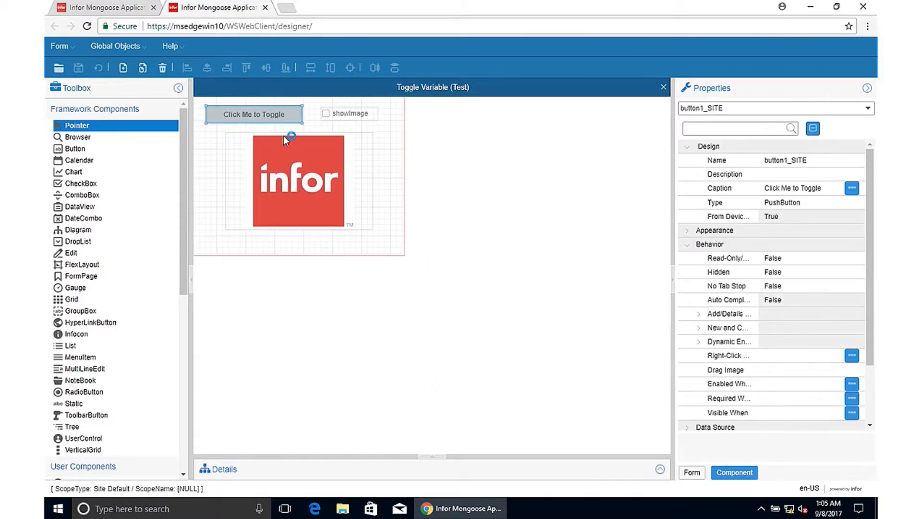
Show the form's event handlers and view the first ToggleShowImage handler's conditional actions.
left_click(709, 272)
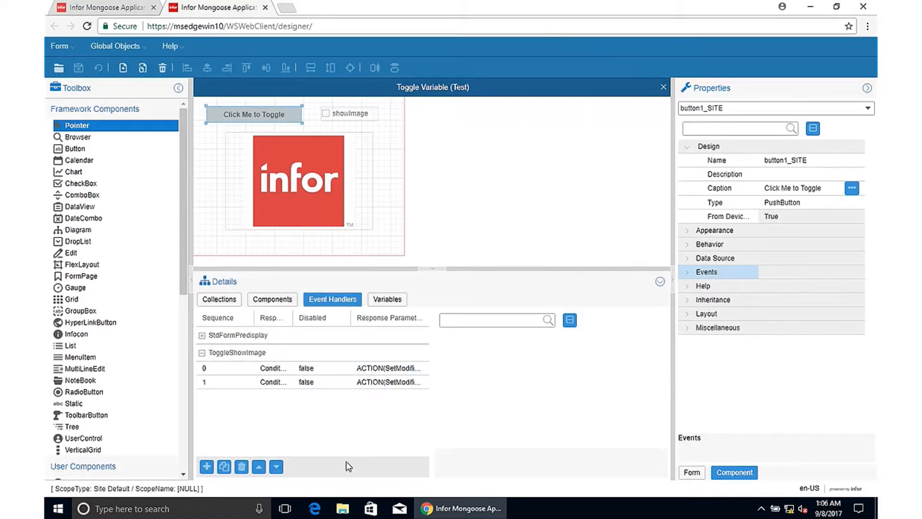
left_click(273, 368)
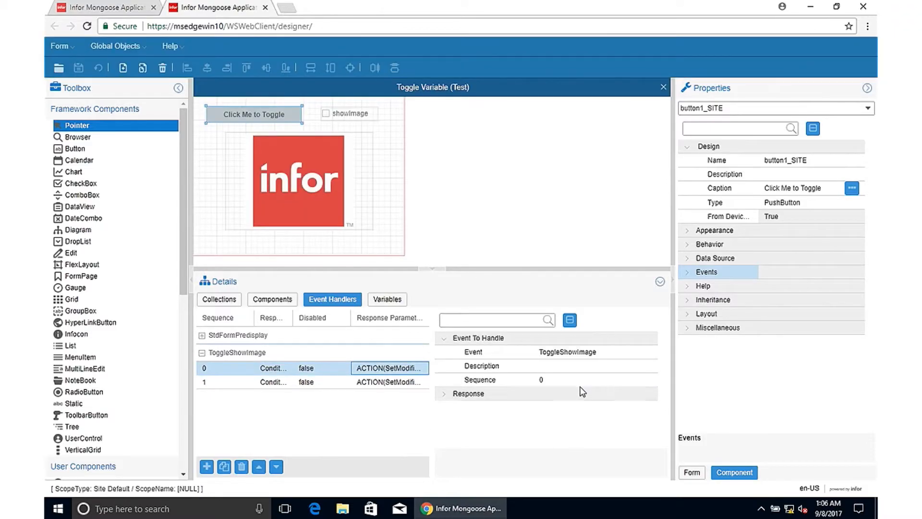
left_click(388, 382)
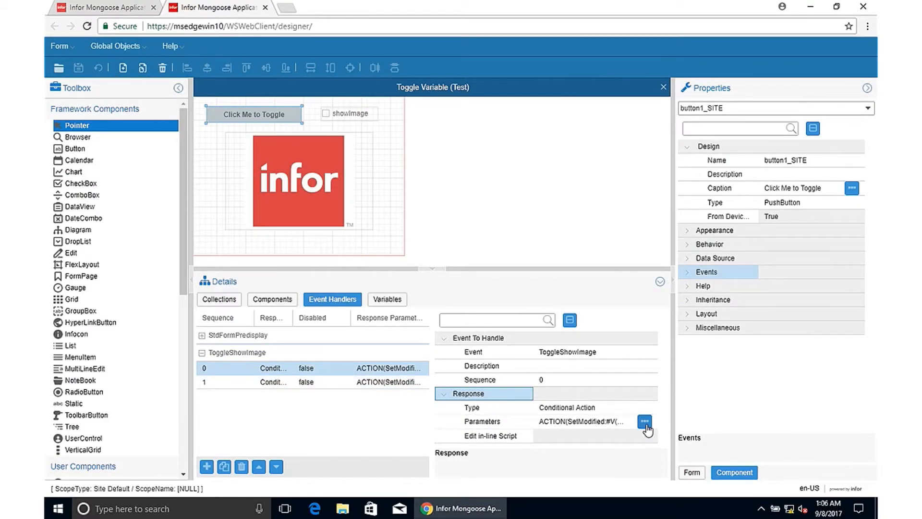
left_click(645, 421)
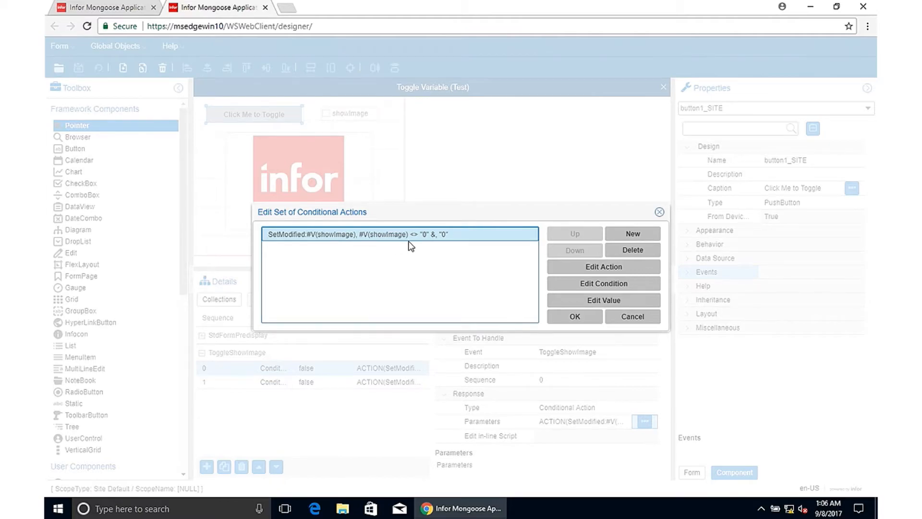
mouse_move(445, 246)
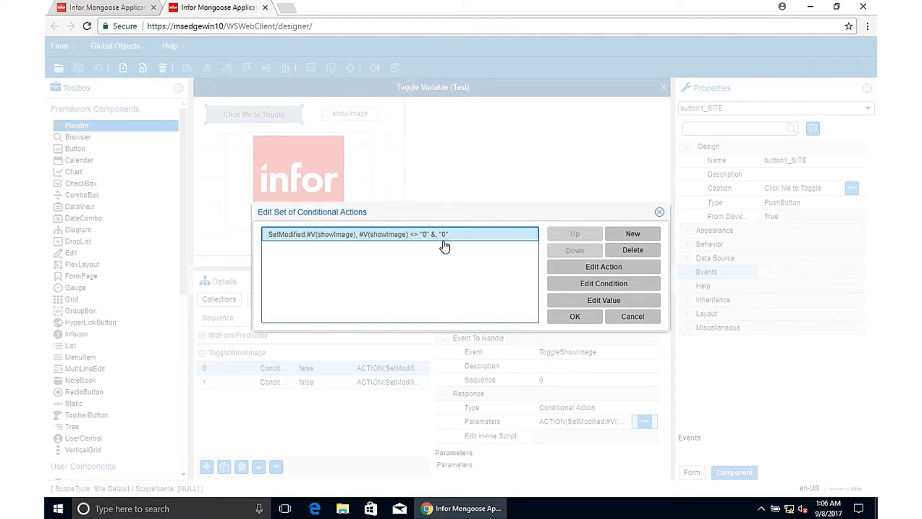
Review the second ToggleShowImage handler, which sets showImage to 1 when not 1.
left_click(574, 316)
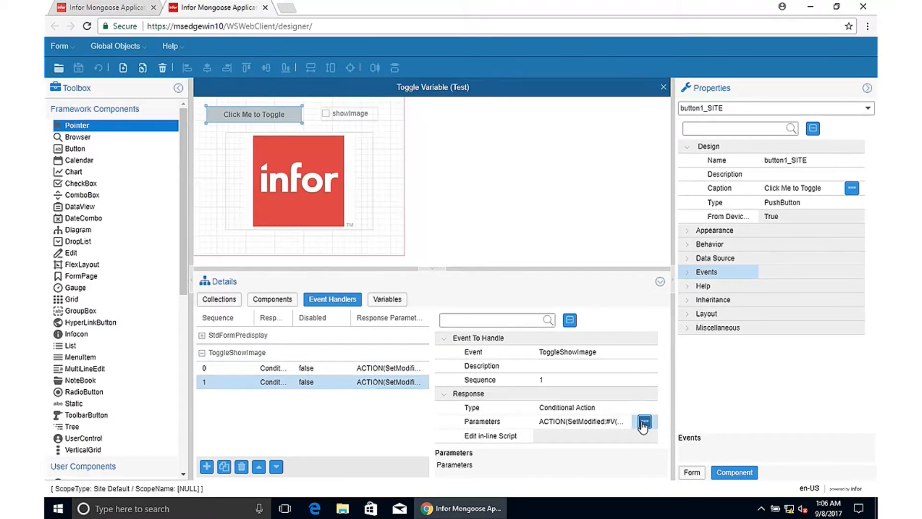
left_click(644, 421)
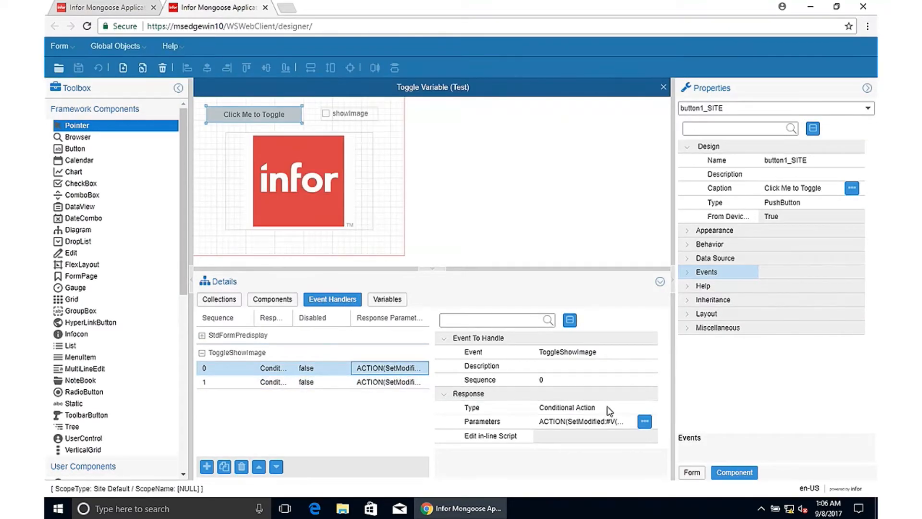
left_click(644, 421)
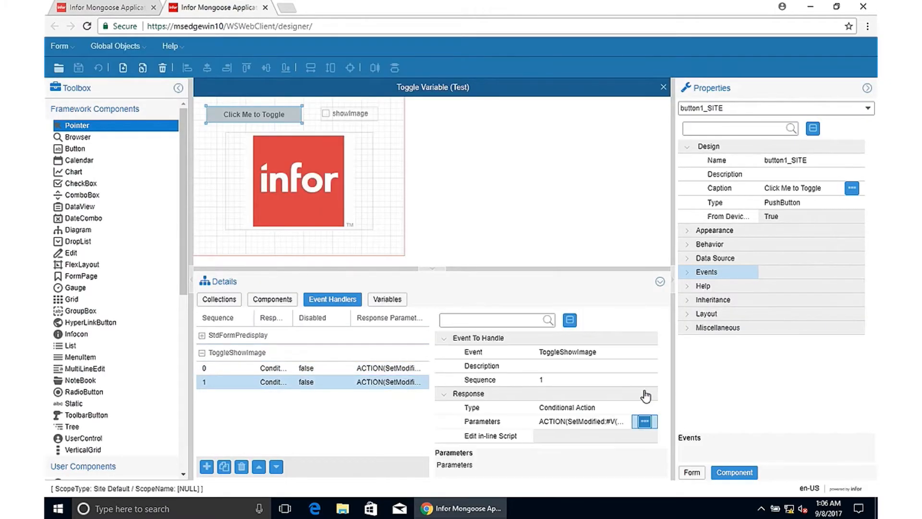
left_click(644, 421)
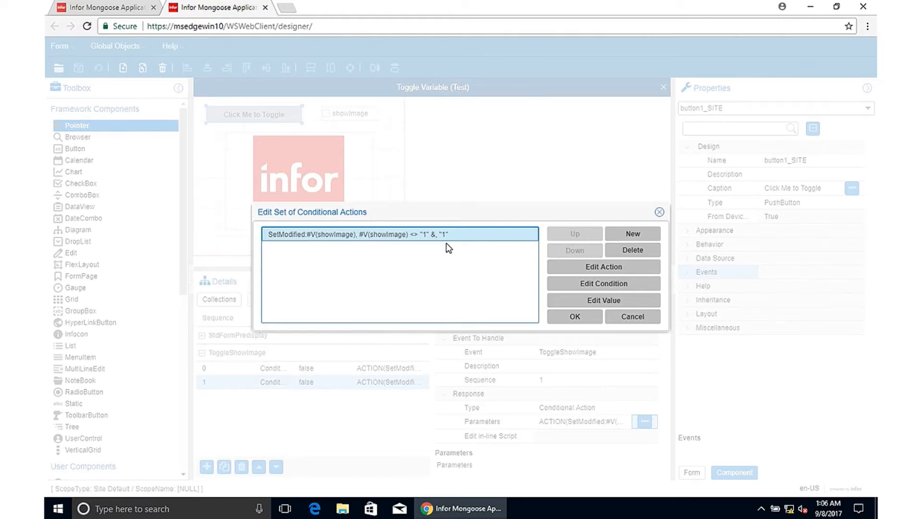
mouse_move(660, 213)
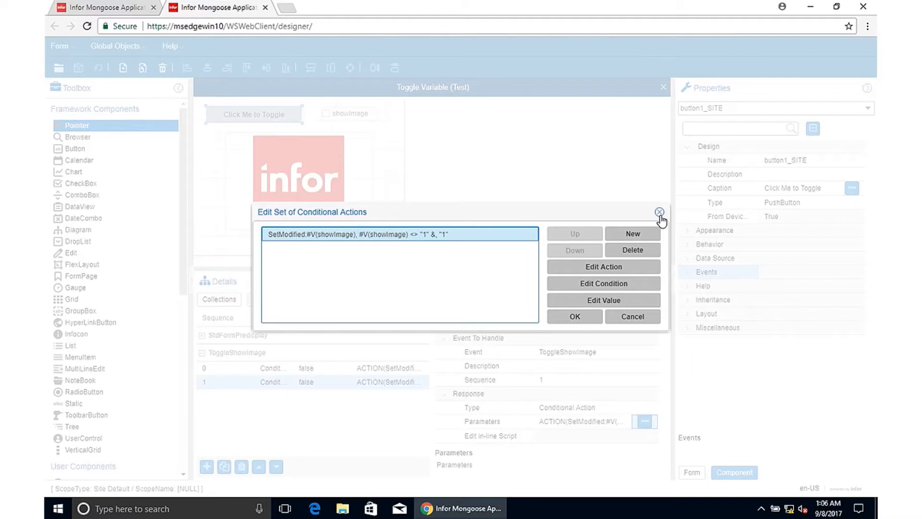
mouse_move(646, 217)
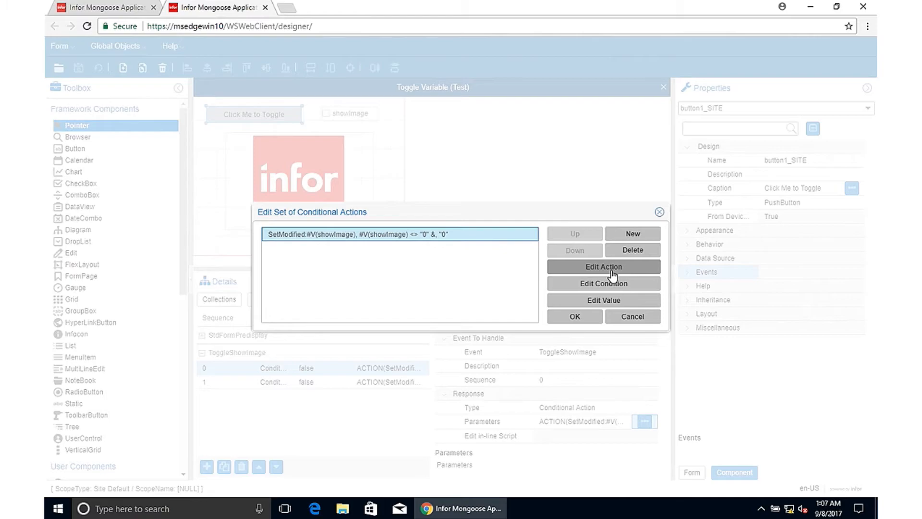
Change both SetModified conditional actions to target newShowImage and confirm them.
left_click(602, 266)
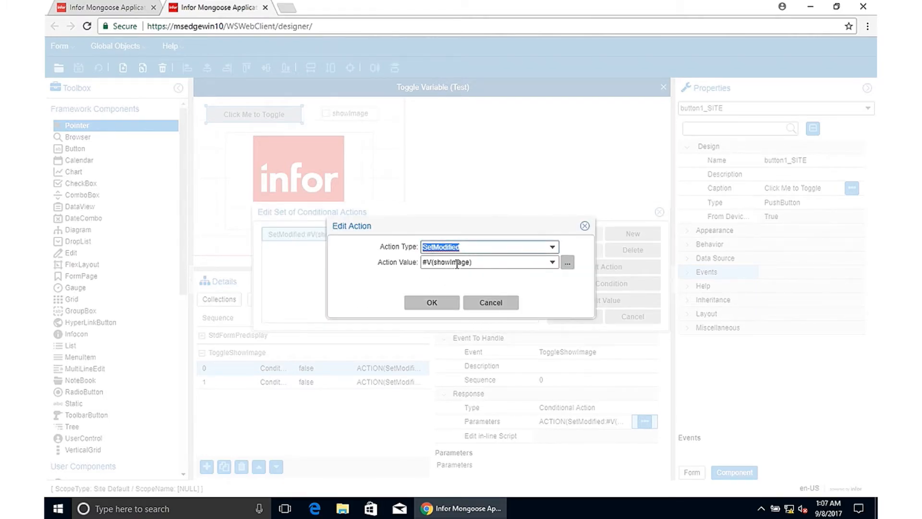
left_click(485, 262)
type("newS")
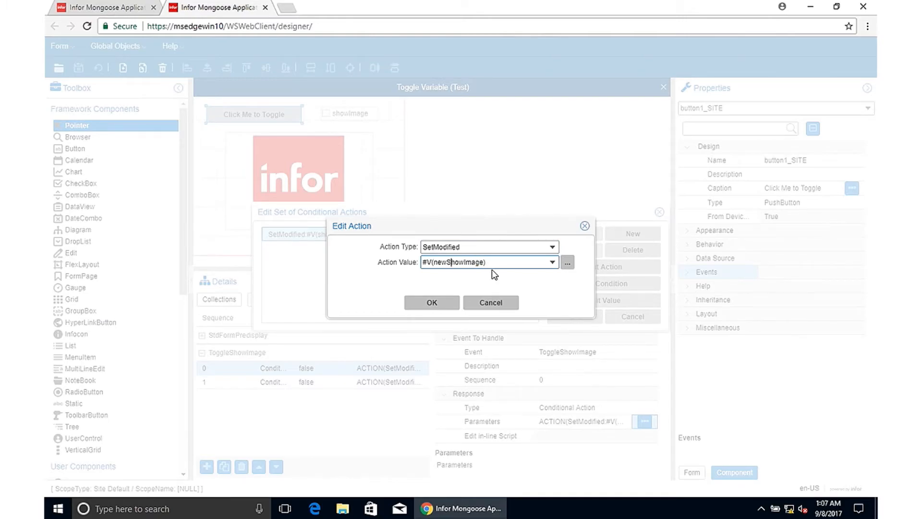
left_click(431, 302)
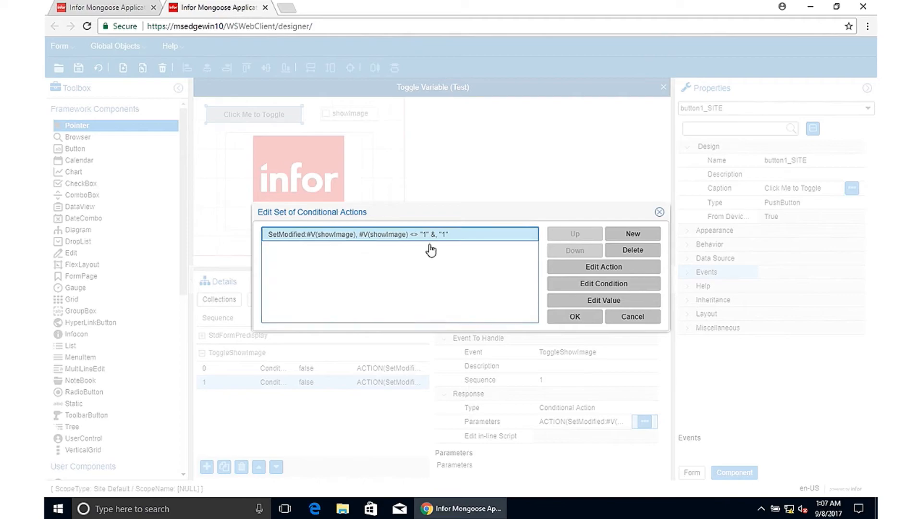
left_click(603, 266)
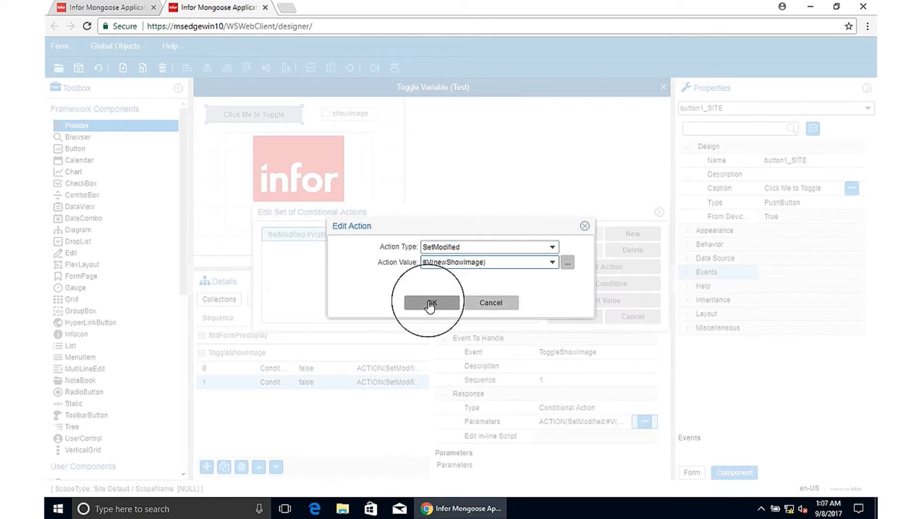
left_click(432, 302)
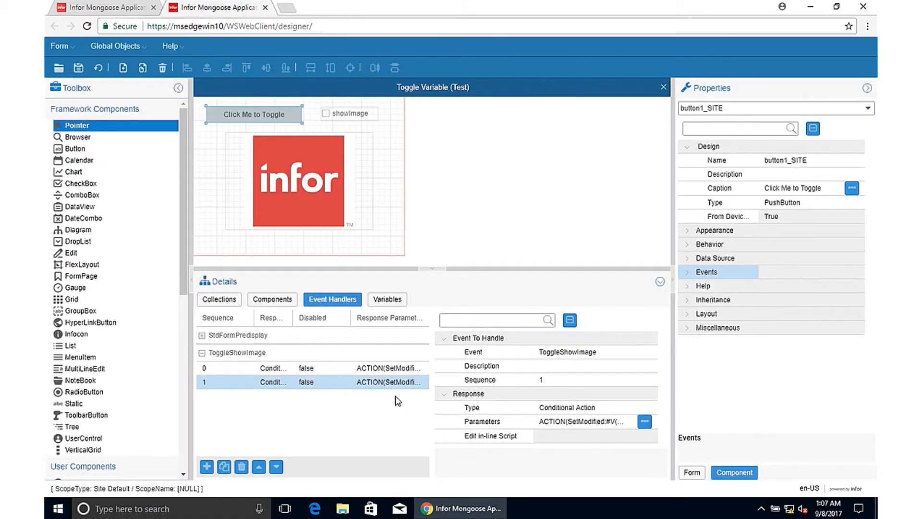
mouse_move(404, 389)
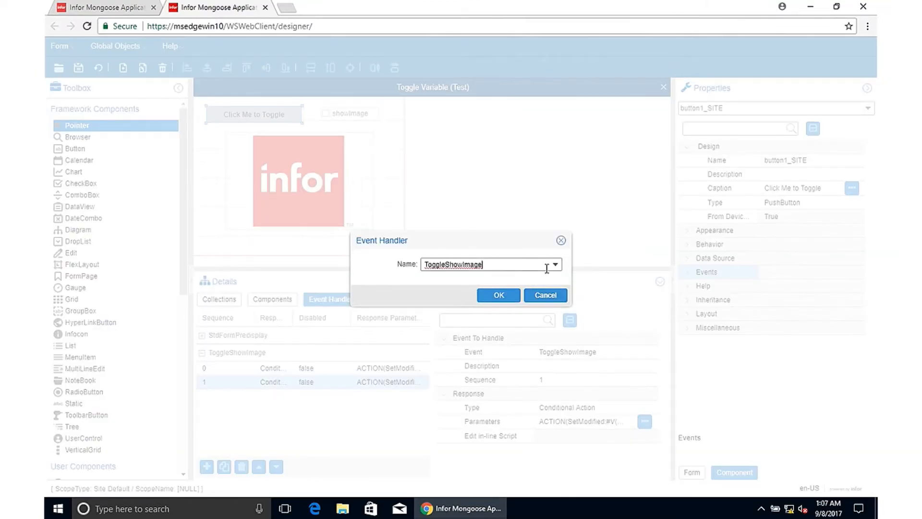
Add a third ToggleShowImage handler with the Set Values response type.
left_click(497, 295)
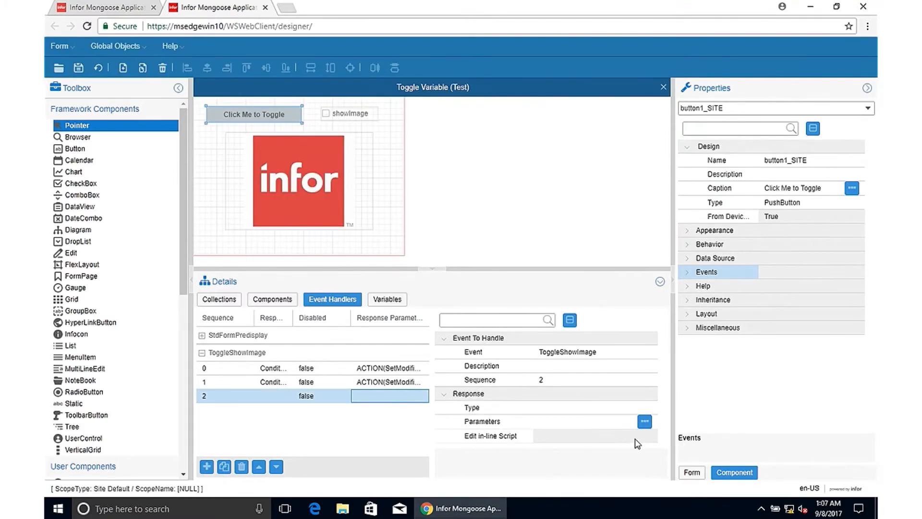
left_click(588, 407)
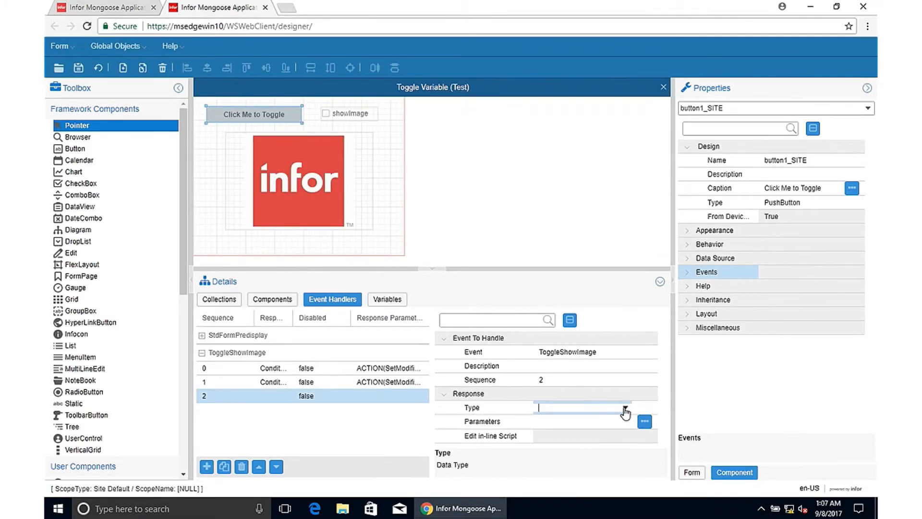
left_click(623, 407)
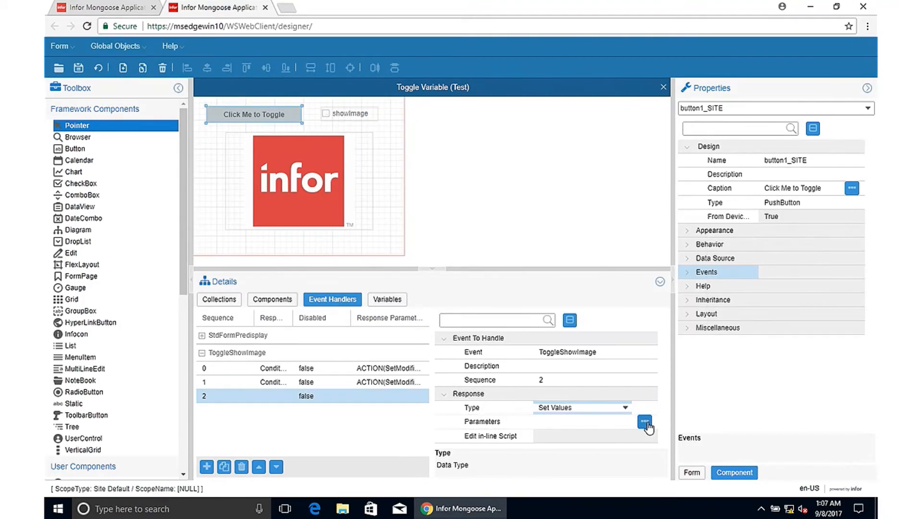
left_click(645, 421)
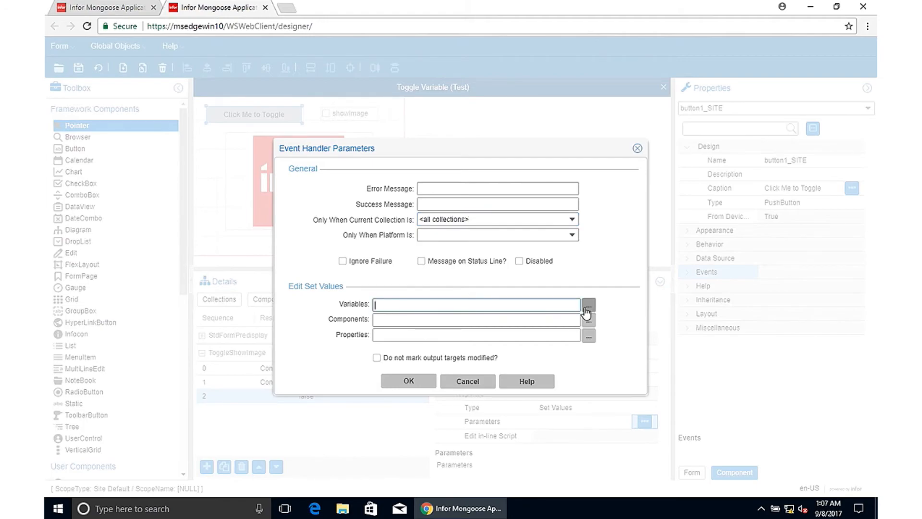
Assign showImage the Variable Value newShowImage in the Set Values parameters.
left_click(587, 304)
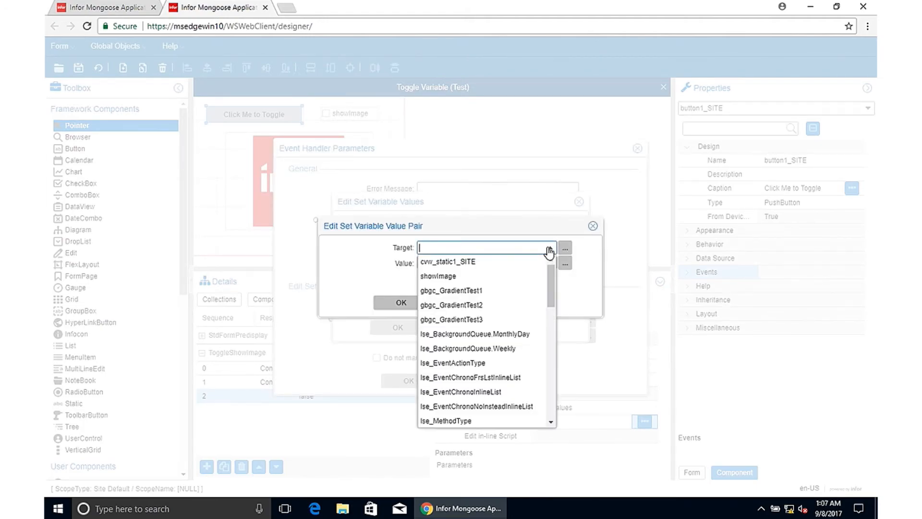
left_click(437, 276)
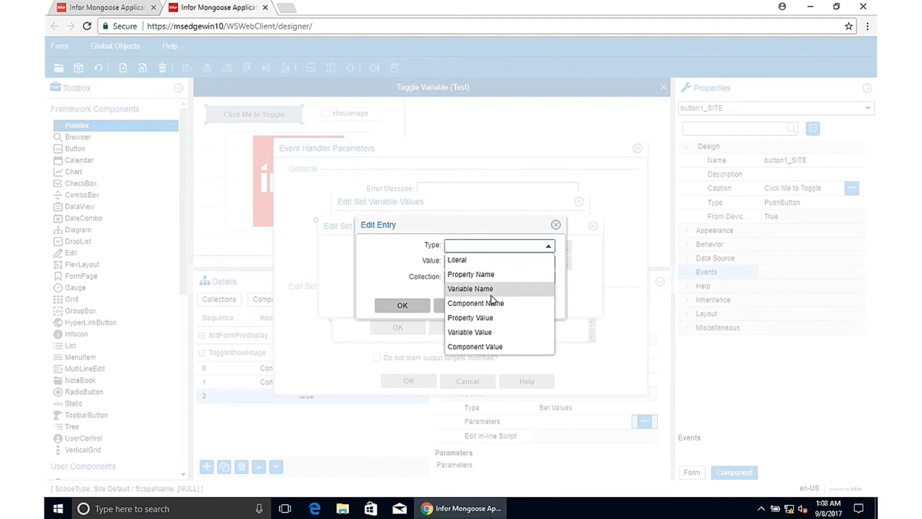
left_click(471, 332)
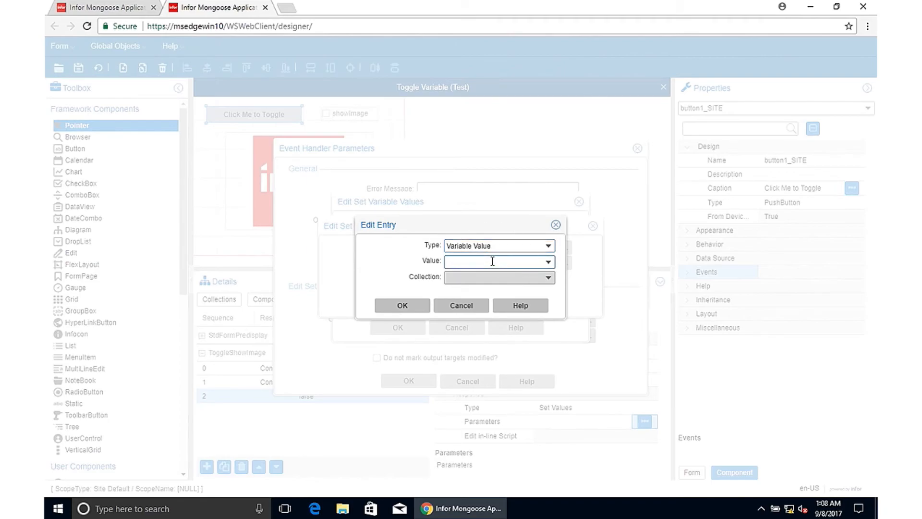
type("newShowImage")
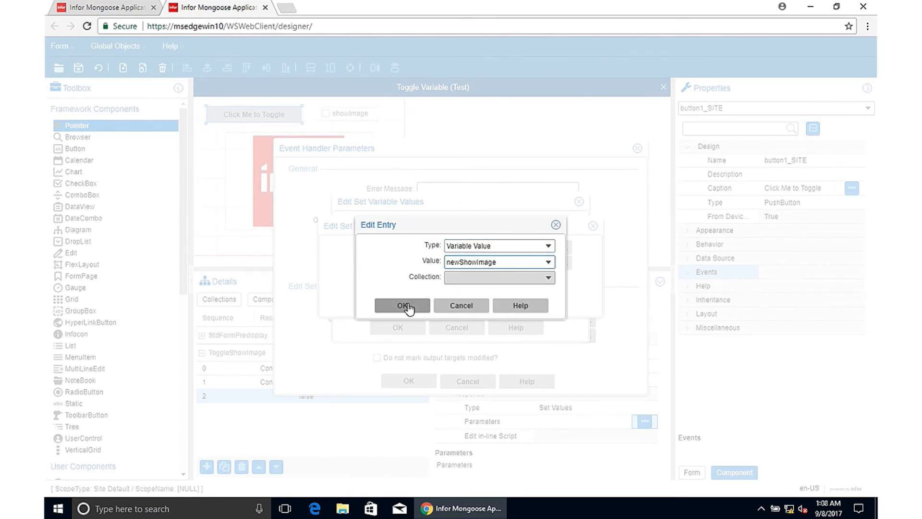
left_click(402, 306)
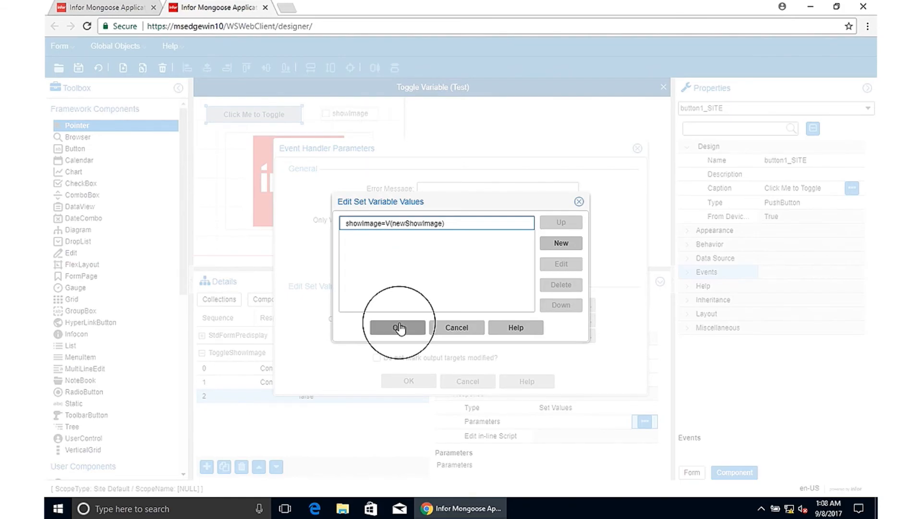
left_click(398, 327)
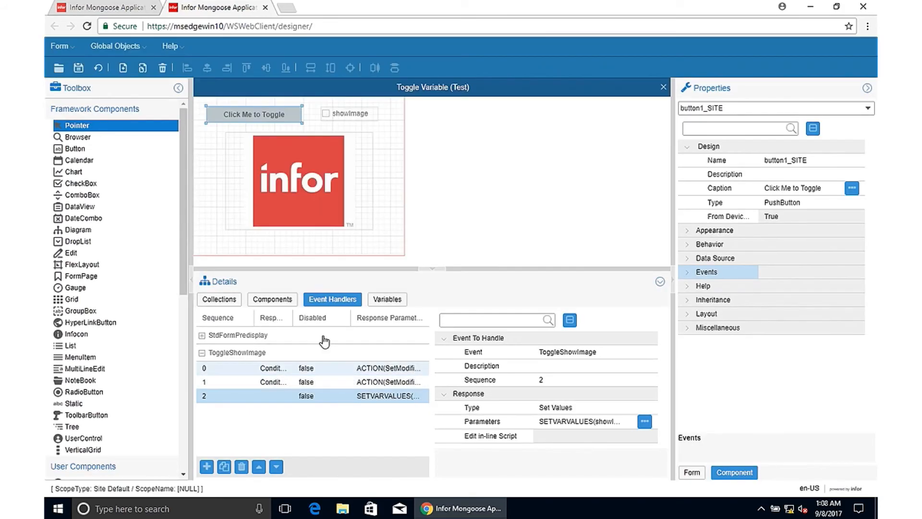
Close the running form and Diagnostics log, then unload all global form objects.
left_click(78, 68)
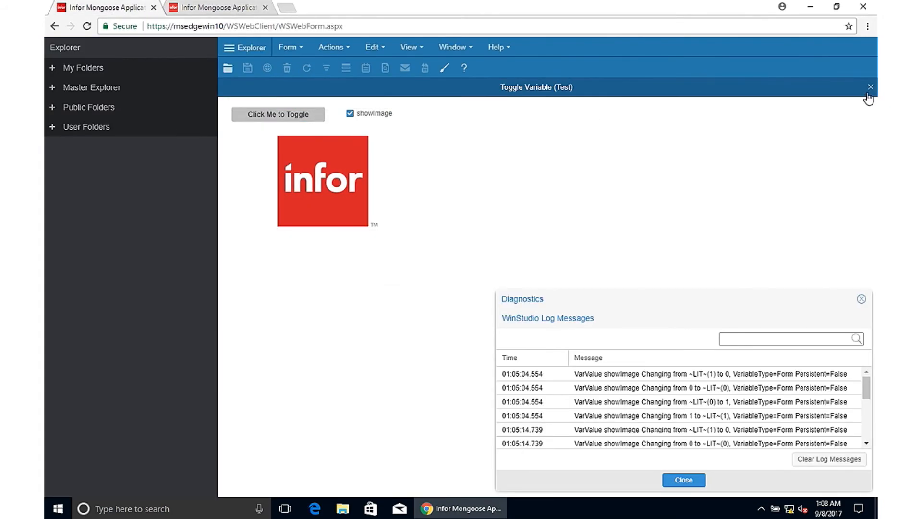
left_click(871, 87)
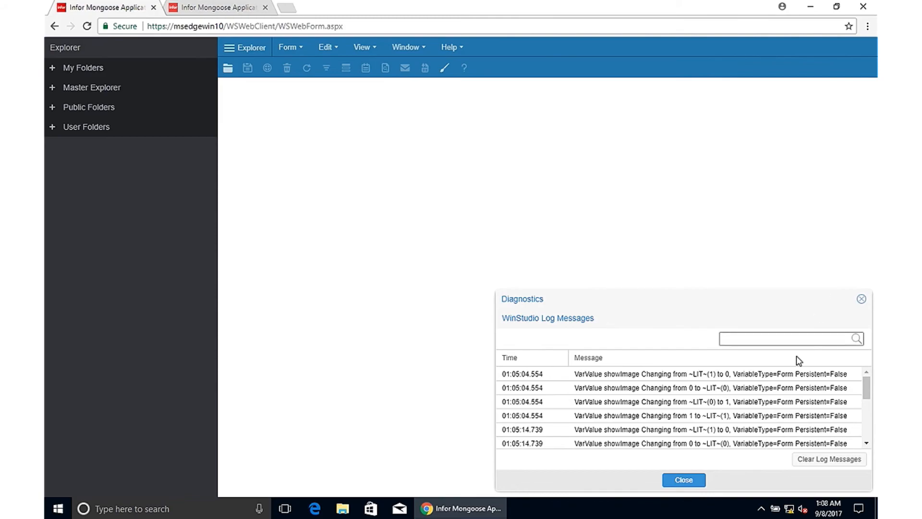
left_click(683, 480)
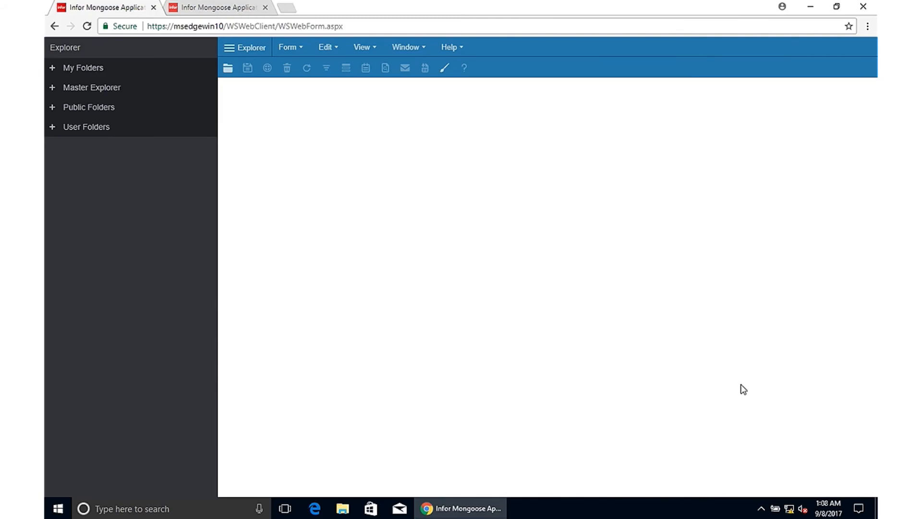
mouse_move(288, 48)
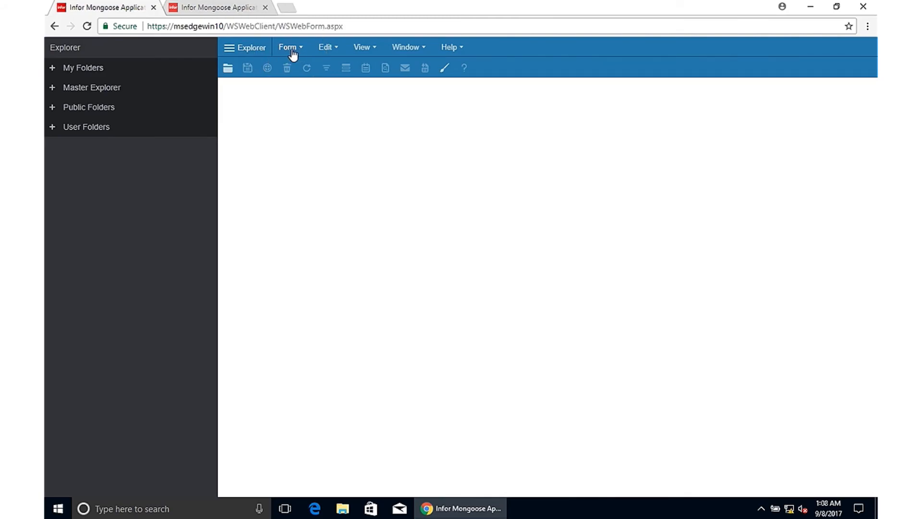
left_click(288, 47)
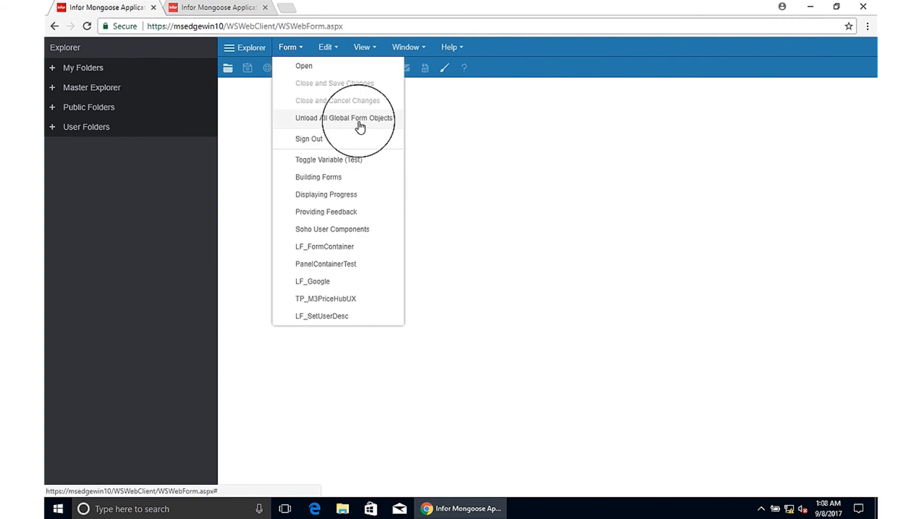
left_click(329, 160)
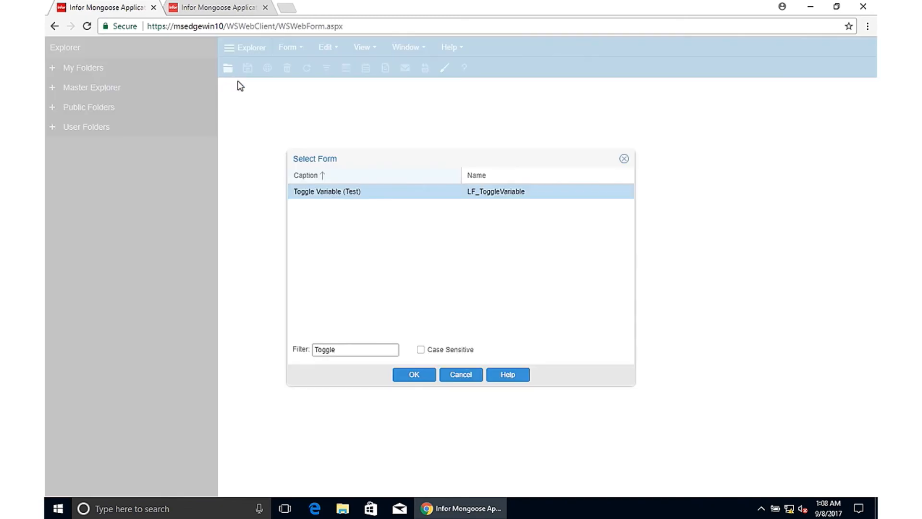
Reopen Toggle Variable (Test) and verify the button shows, hides, and reshows the image.
left_click(414, 375)
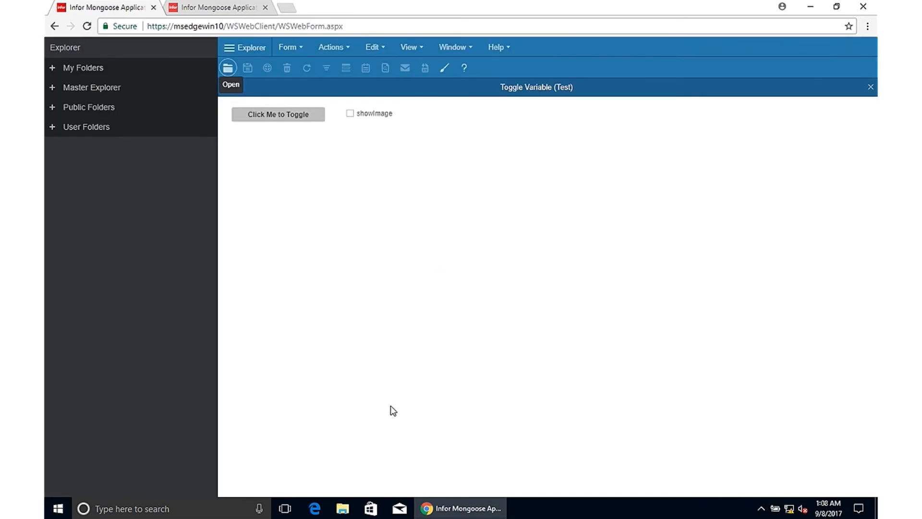
left_click(278, 115)
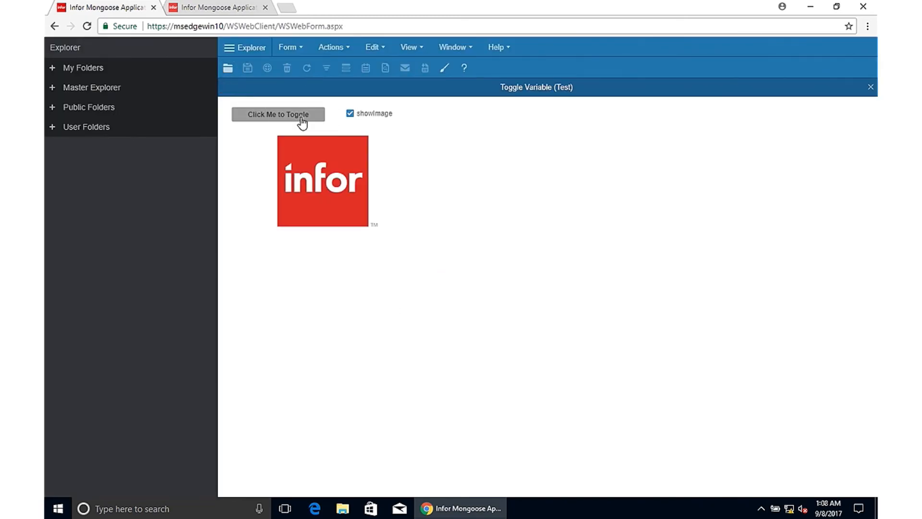
left_click(278, 114)
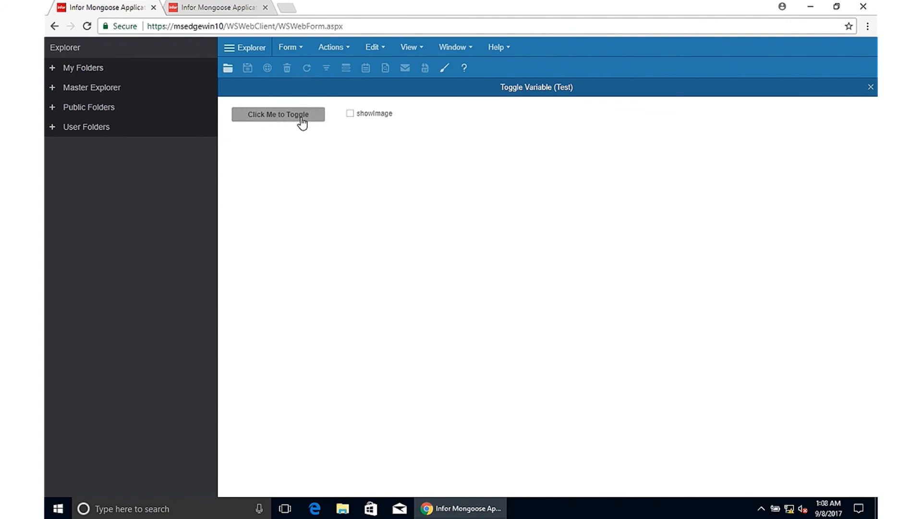
left_click(278, 114)
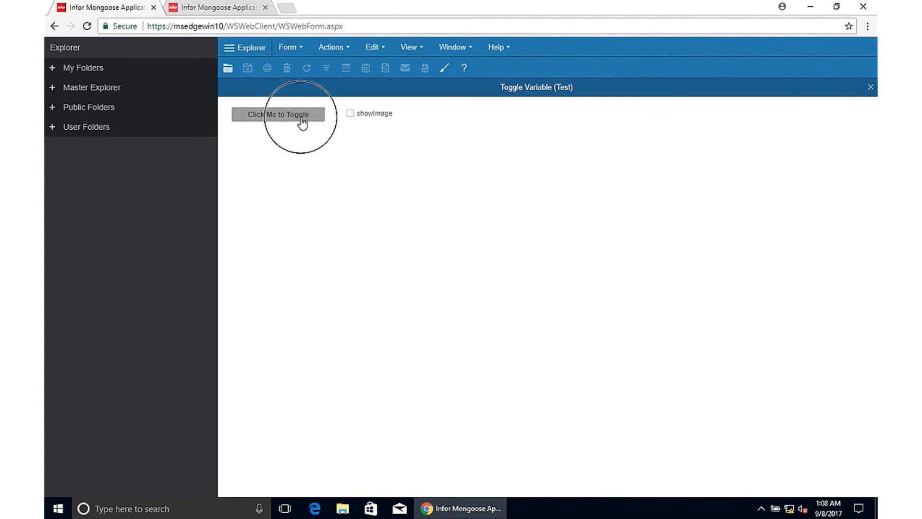